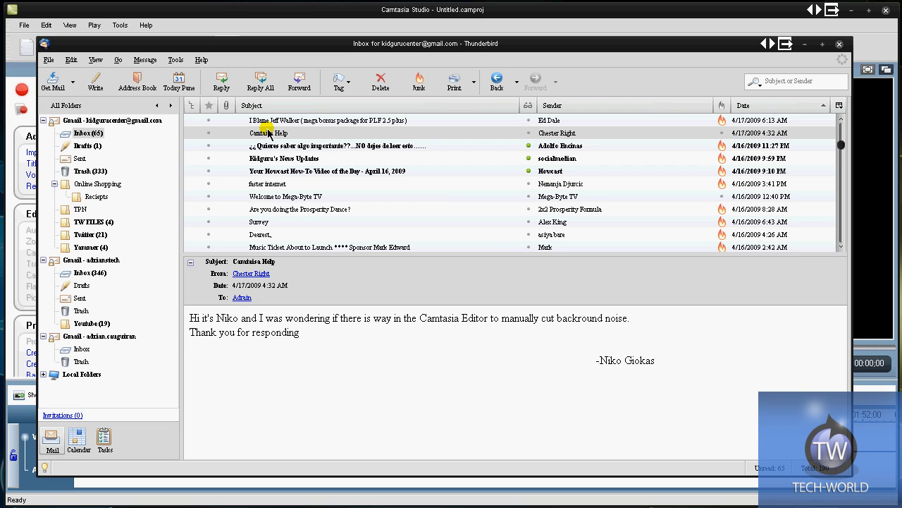
# - Place Wordpress.mp4 from the Clip Bin onto the Video 1 track of the timeline
pyautogui.click(267, 133)
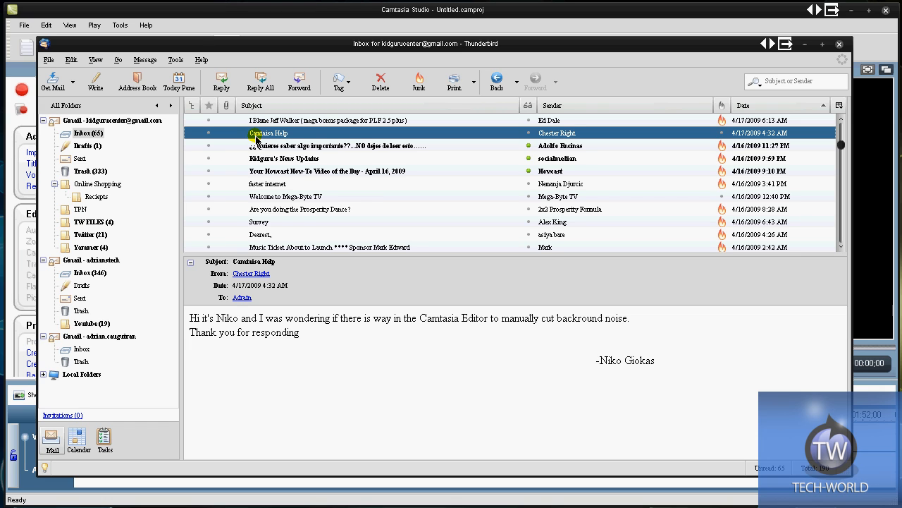
pyautogui.moveTo(280, 133)
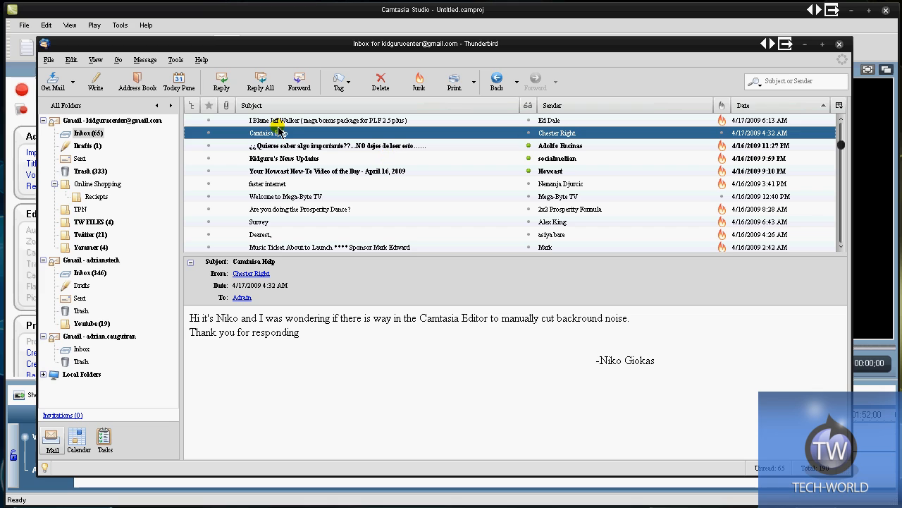
pyautogui.moveTo(218, 327)
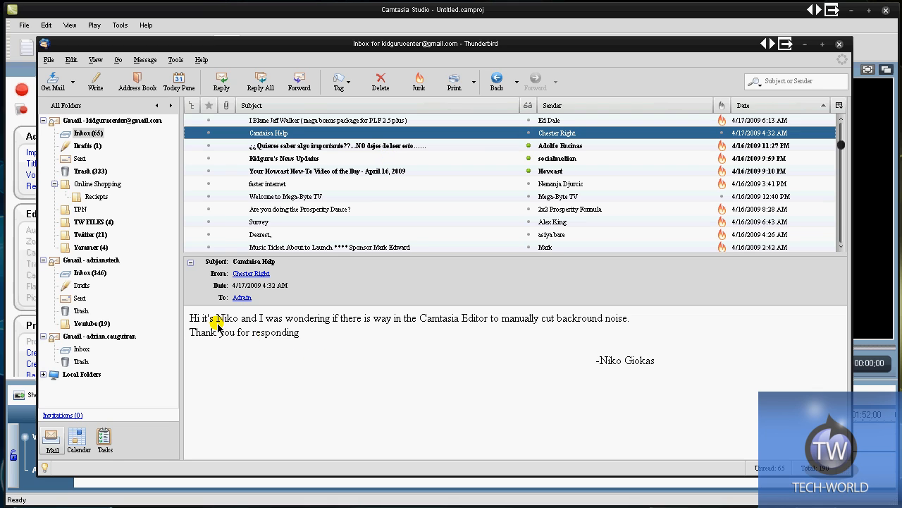
pyautogui.moveTo(404, 338)
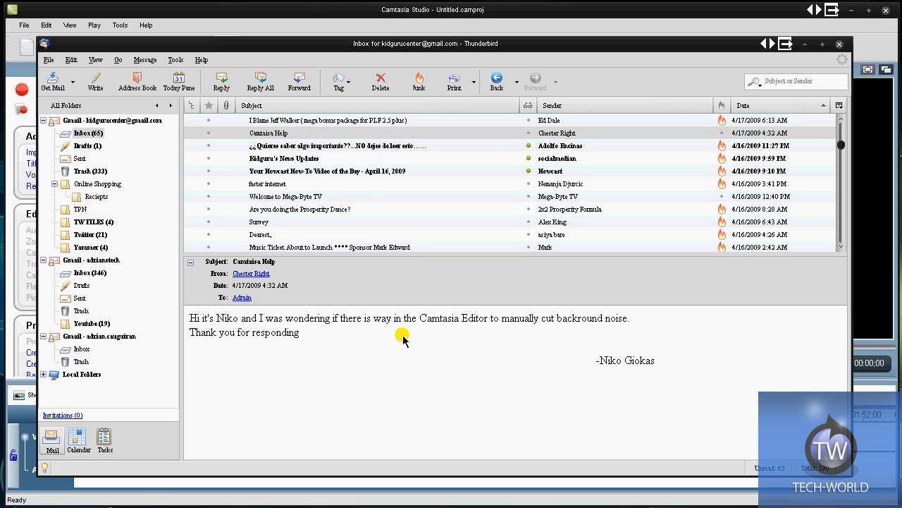
pyautogui.moveTo(537, 338)
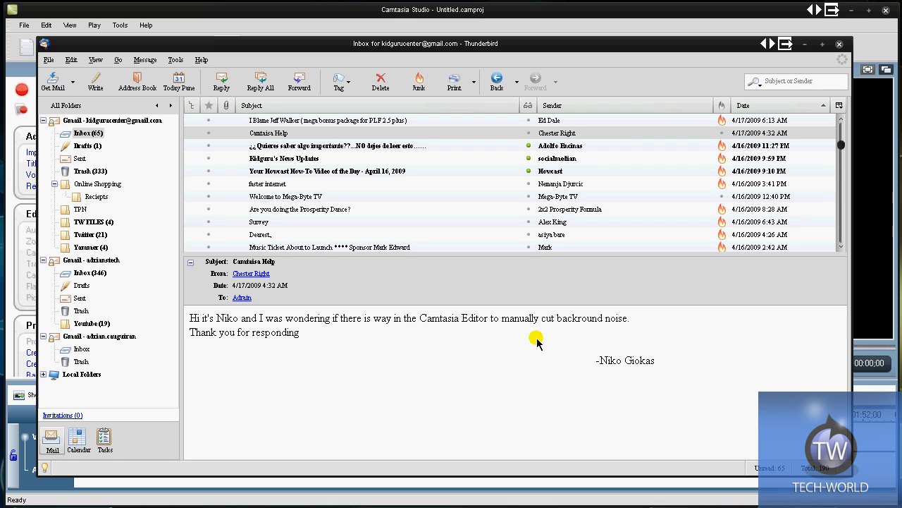
pyautogui.moveTo(541, 339)
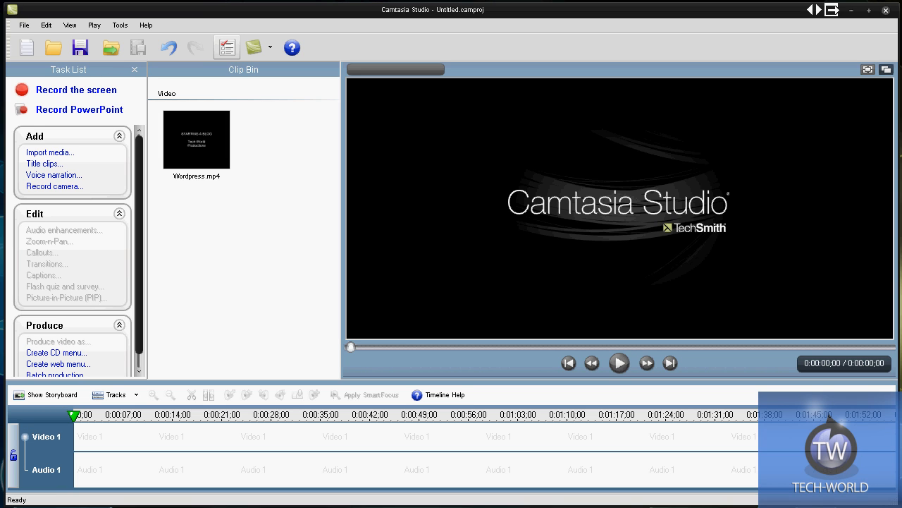
pyautogui.moveTo(812, 23)
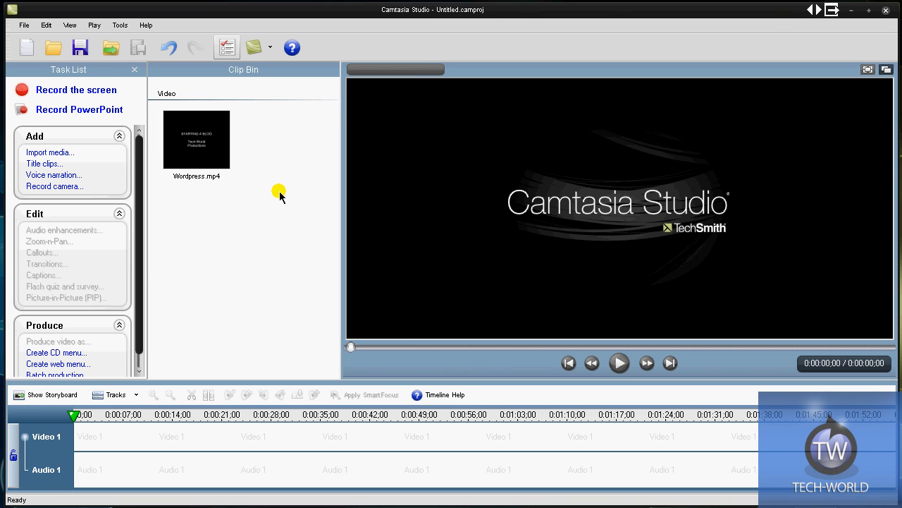
pyautogui.moveTo(280, 211)
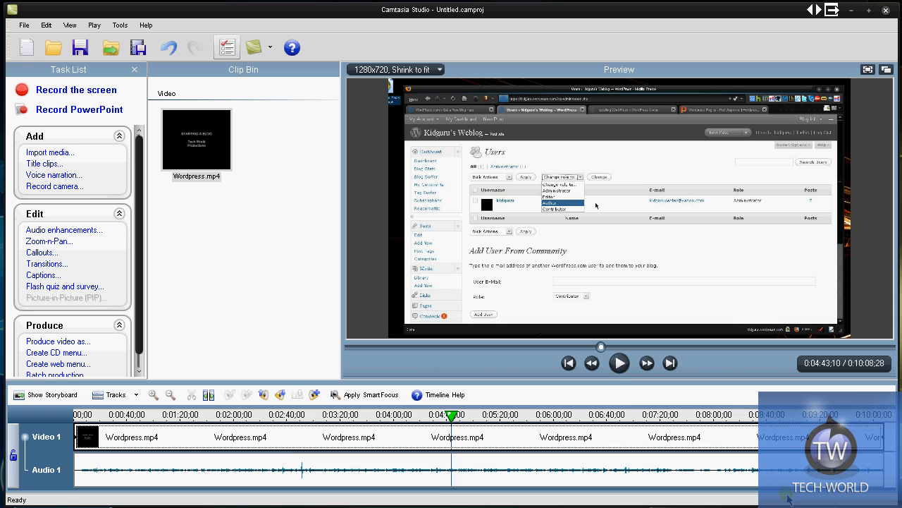
pyautogui.moveTo(64, 230)
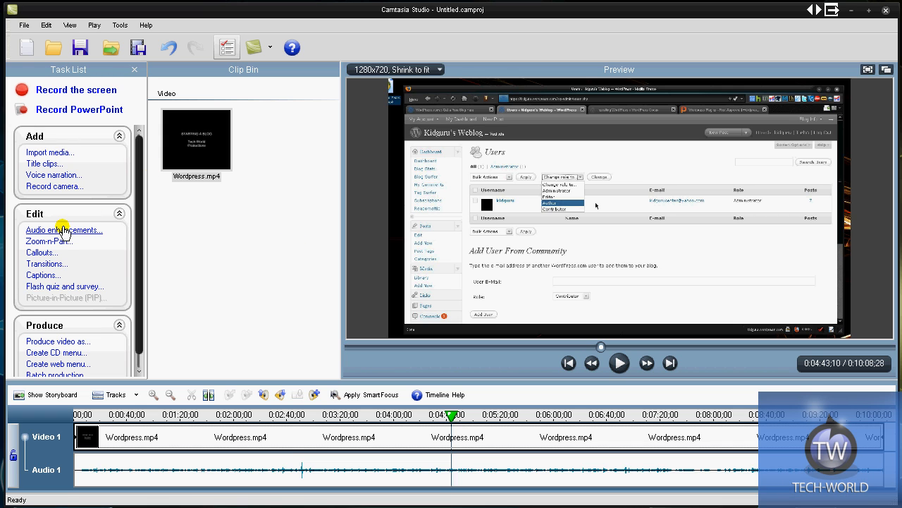
# - Enable Even out volume levels and try a preset before switching to Custom Settings
pyautogui.click(64, 230)
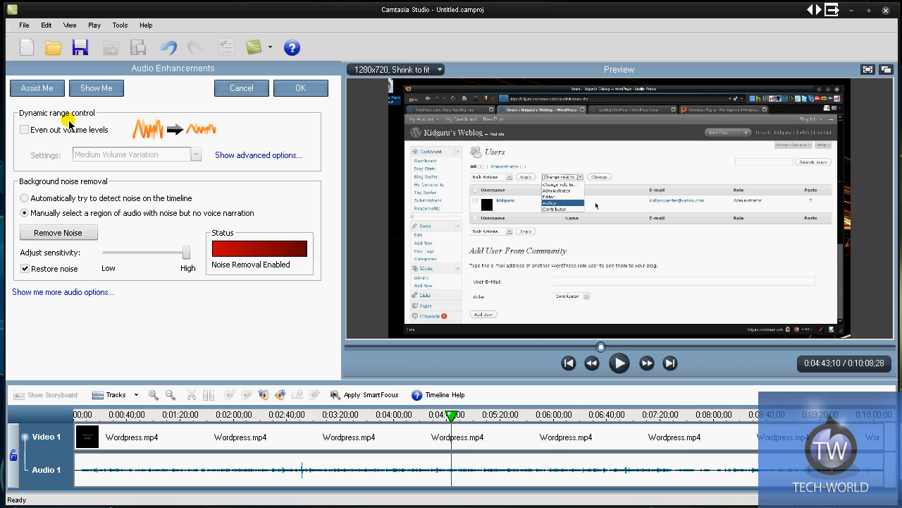
pyautogui.click(25, 130)
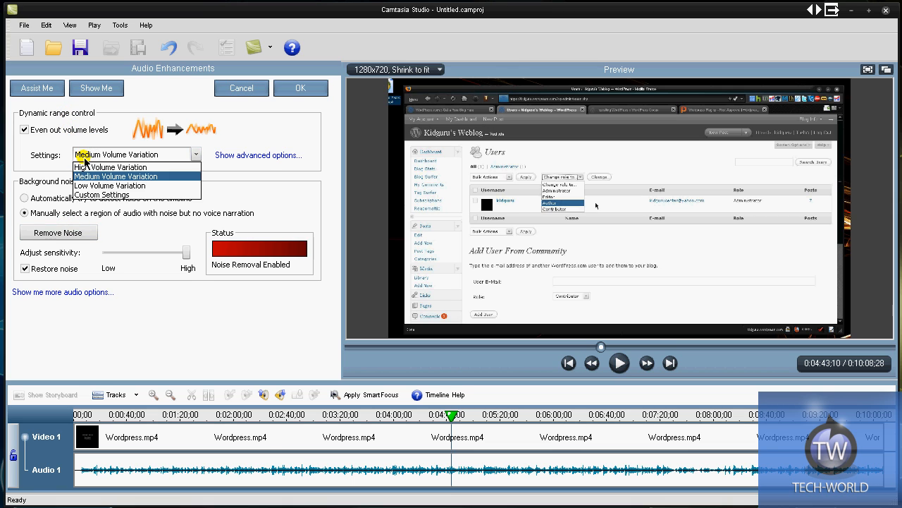
pyautogui.moveTo(110, 167)
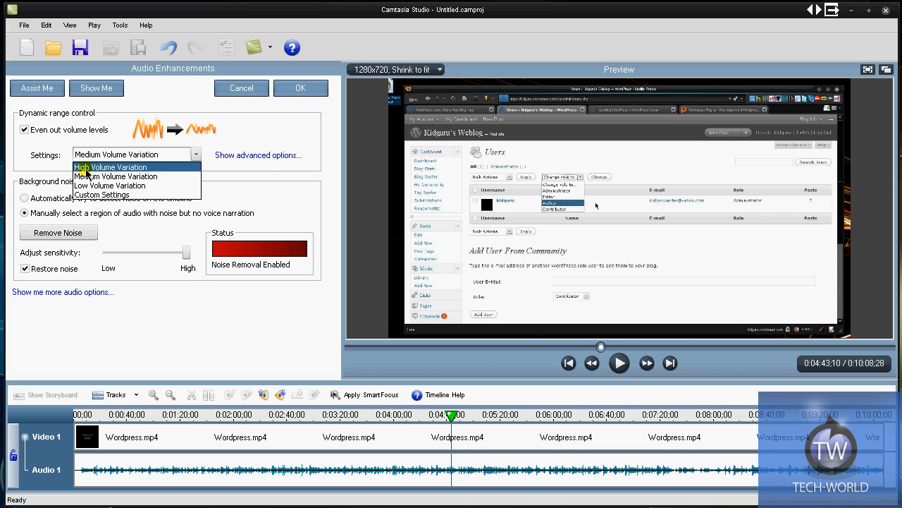
pyautogui.click(110, 167)
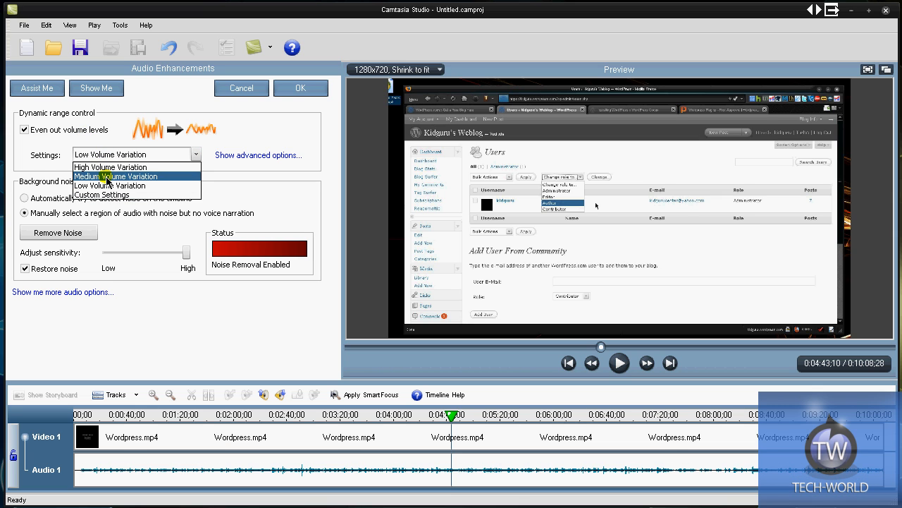
pyautogui.click(102, 194)
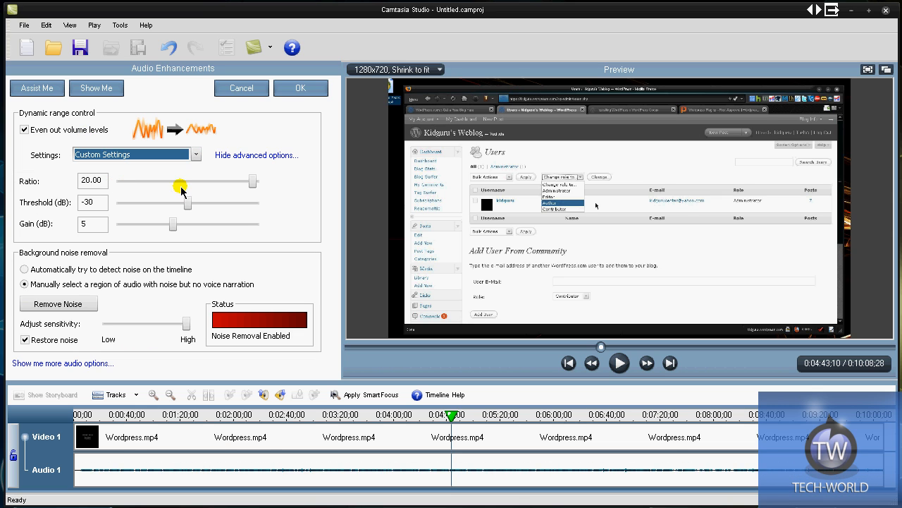
# - Adjust the custom threshold and gain sliders, then switch volume leveling back off
pyautogui.moveTo(181, 188); pyautogui.dragTo(189, 203)
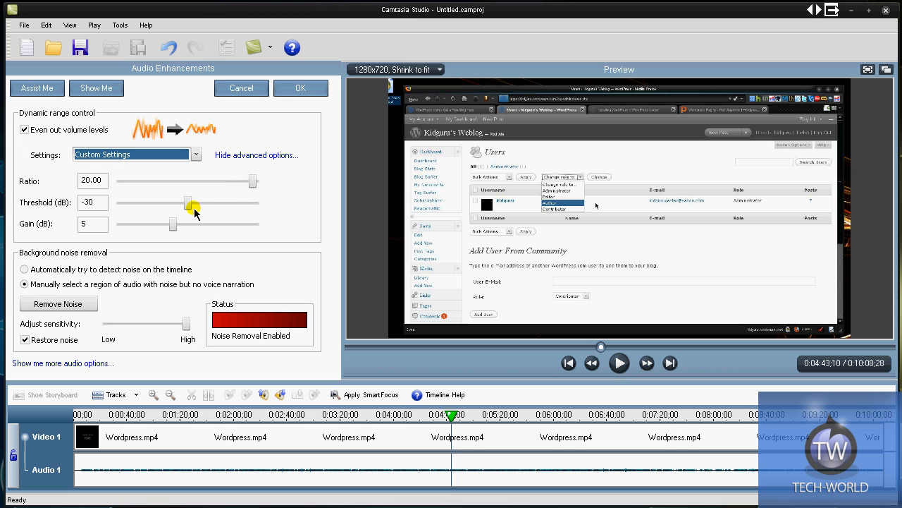
pyautogui.moveTo(186, 203); pyautogui.dragTo(204, 203)
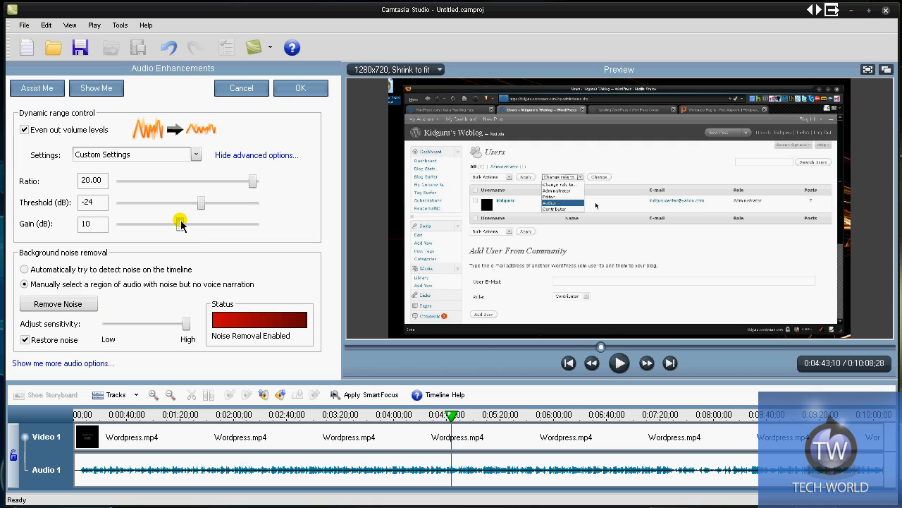
pyautogui.click(256, 153)
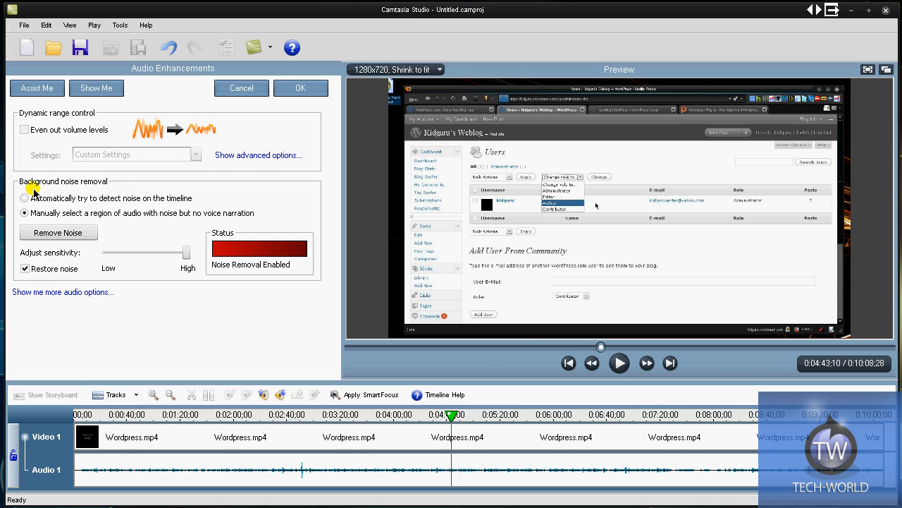
# - Train noise removal on a manually selected quiet region of the clip and stop training
pyautogui.click(25, 197)
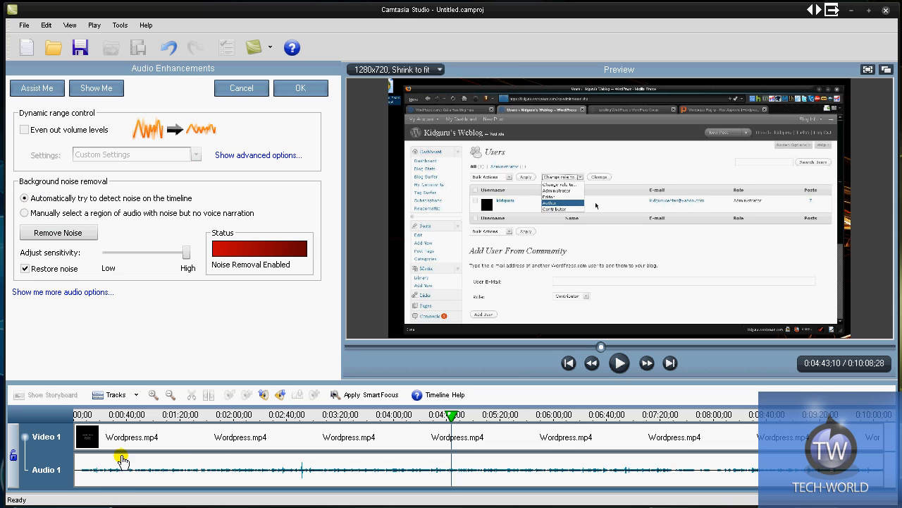
pyautogui.moveTo(172, 459)
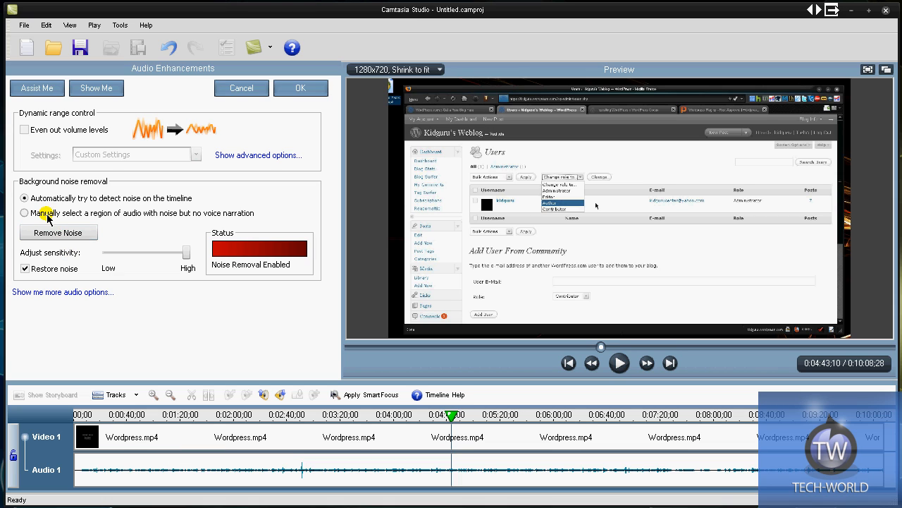
pyautogui.click(25, 212)
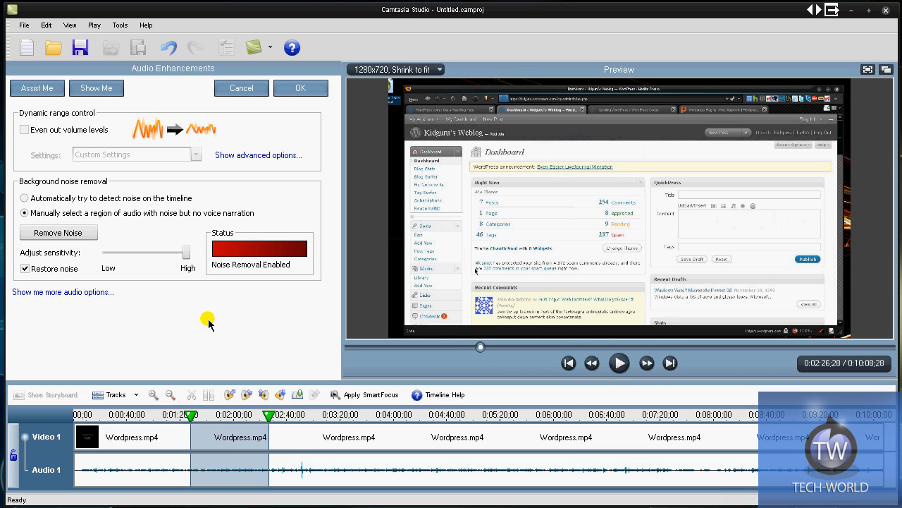
pyautogui.moveTo(247, 273)
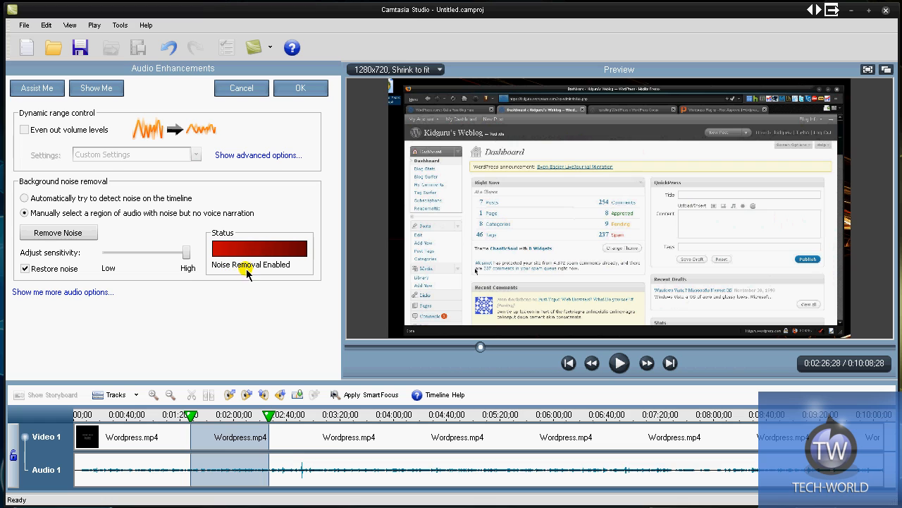
pyautogui.click(58, 231)
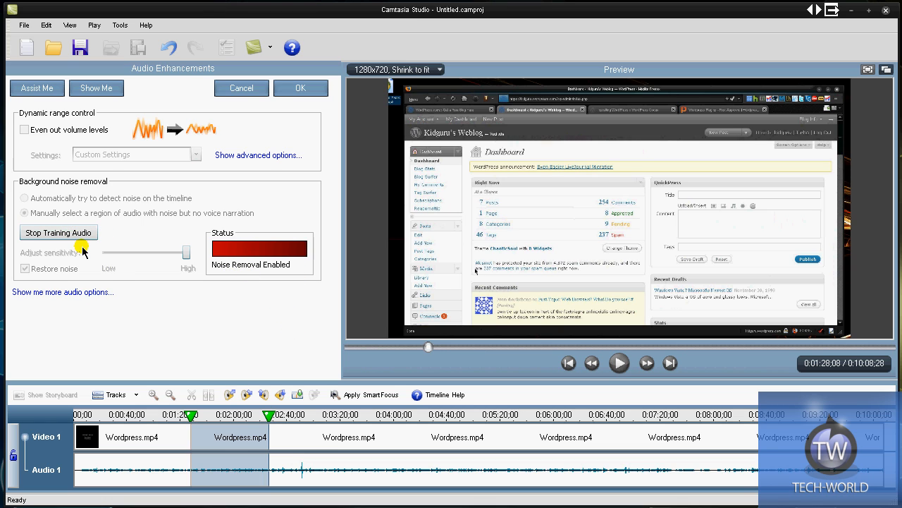
pyautogui.click(619, 362)
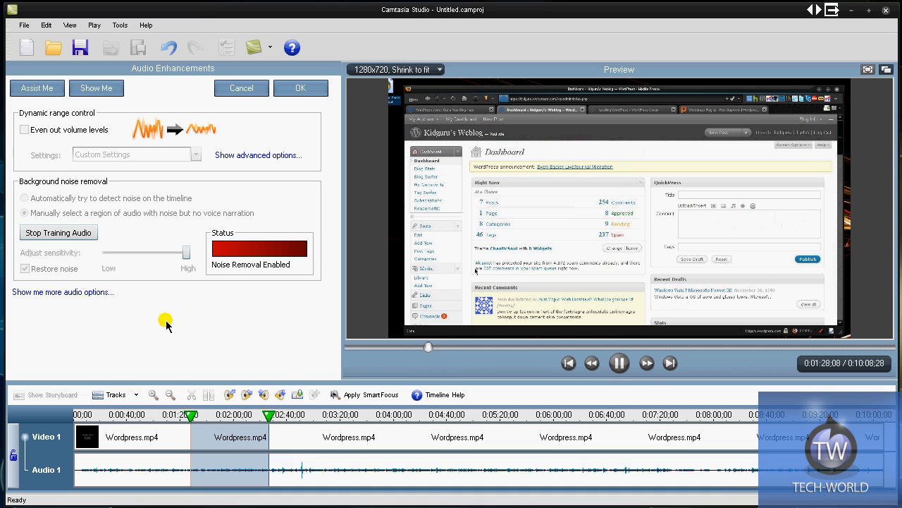
pyautogui.click(59, 231)
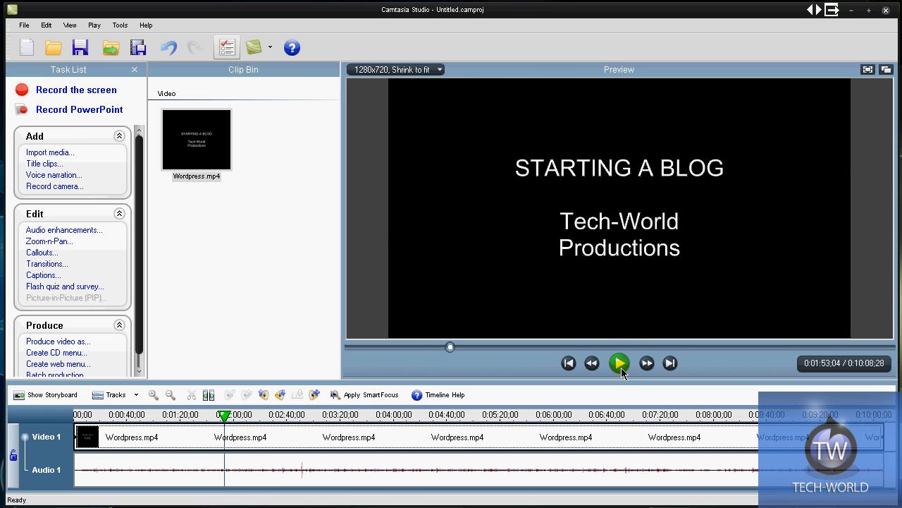
# - Play the preview past the title card to the WordPress homepage footage, then stop
pyautogui.click(618, 363)
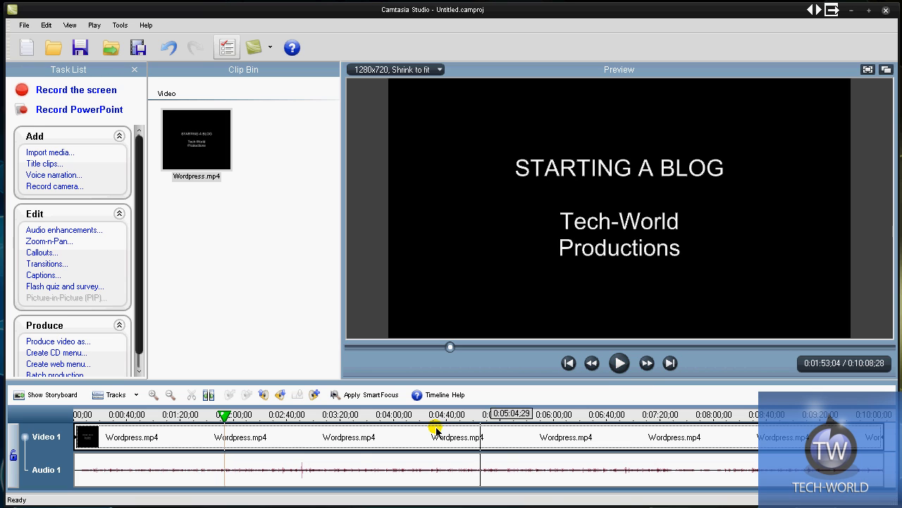
pyautogui.click(619, 362)
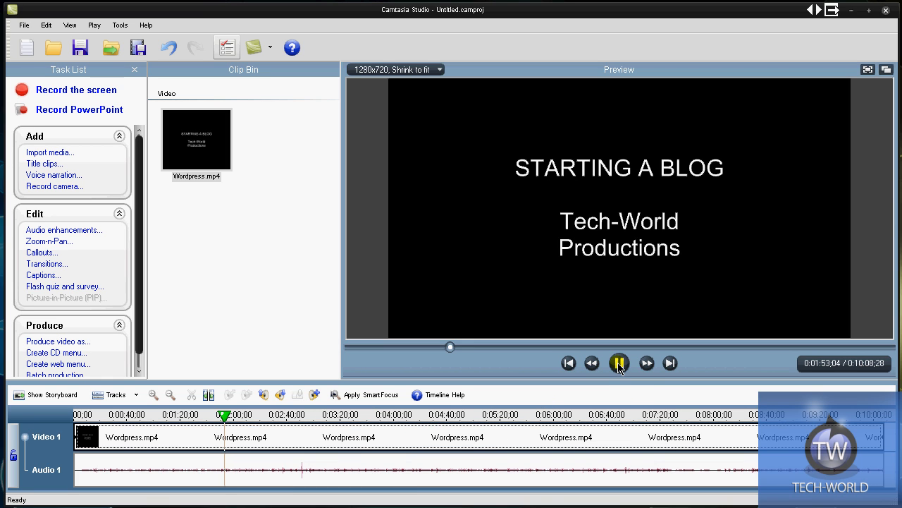
pyautogui.click(618, 363)
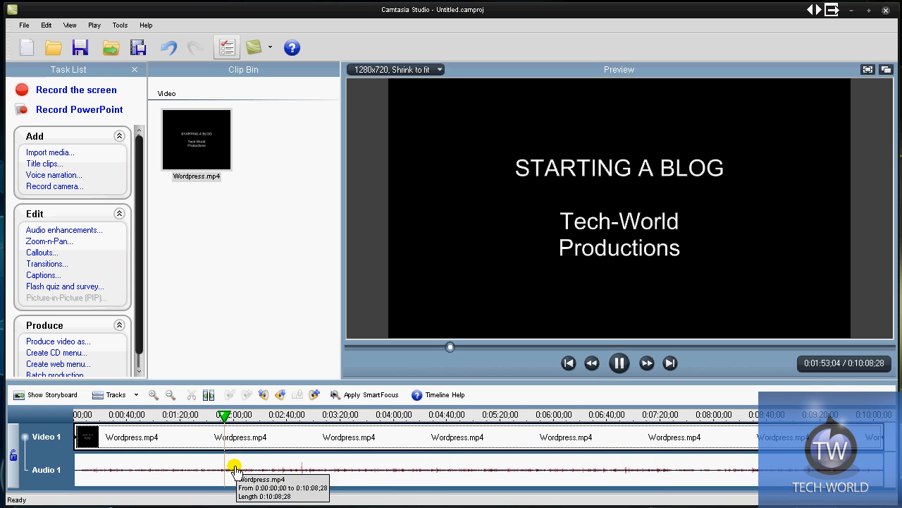
pyautogui.click(619, 363)
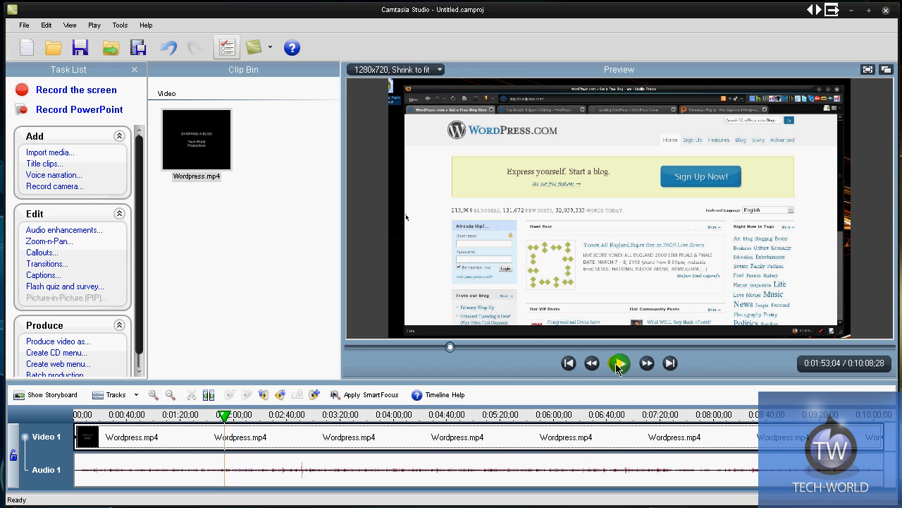
pyautogui.click(619, 362)
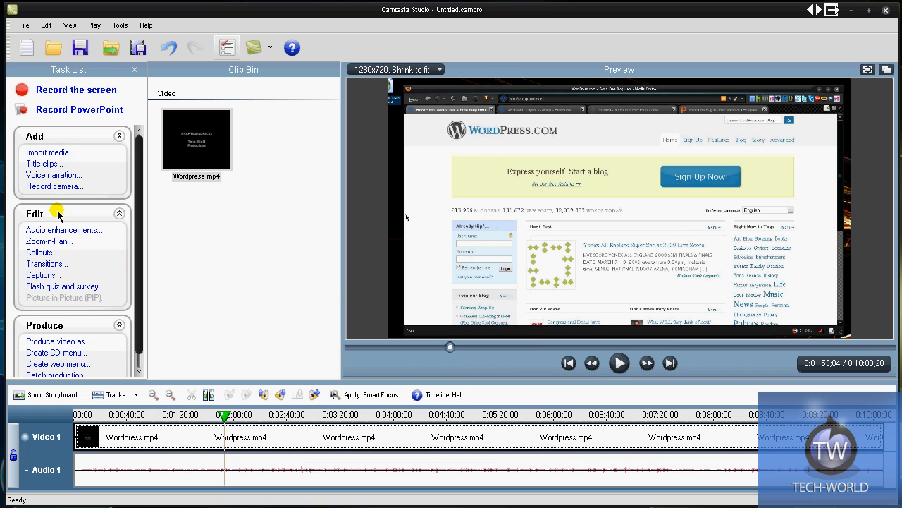
# - Reopen the Audio Enhancements panel from the Edit task list
pyautogui.click(50, 240)
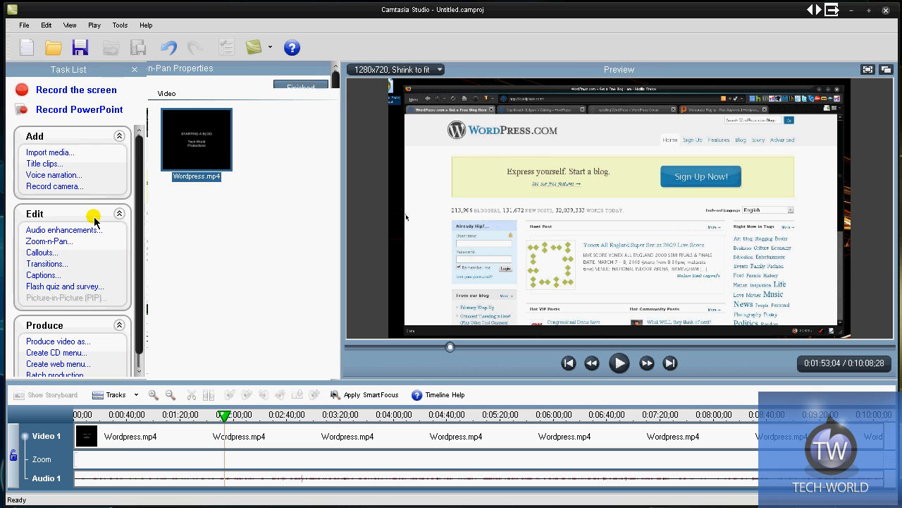
pyautogui.moveTo(89, 234)
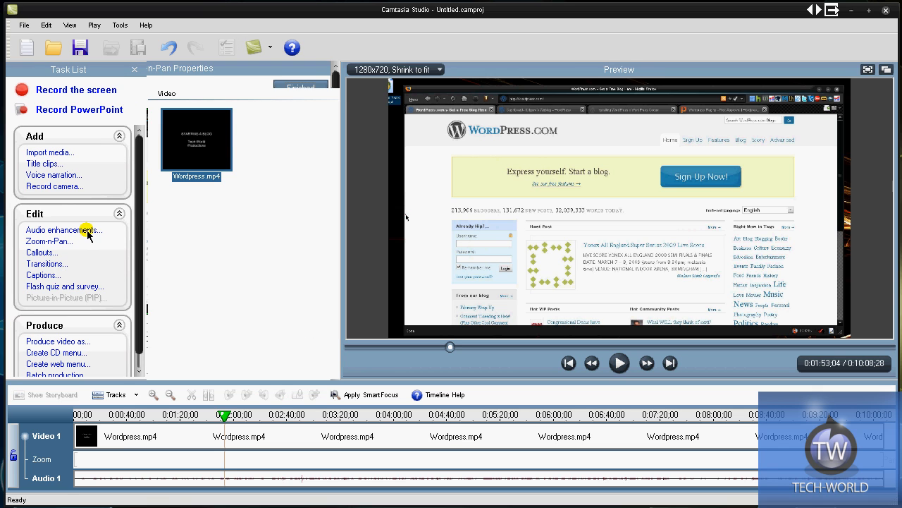
pyautogui.click(65, 230)
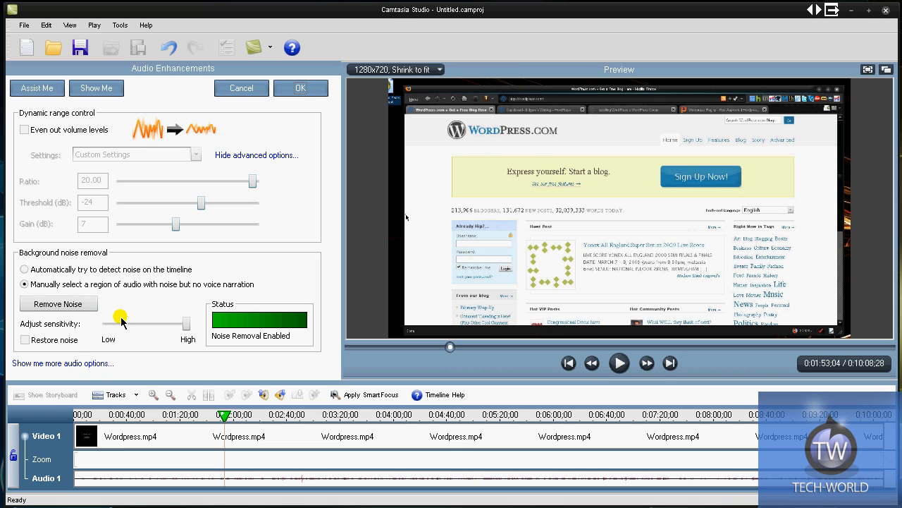
# - Toggle Restore noise and slide noise removal sensitivity toward High, then back toward Low
pyautogui.click(25, 338)
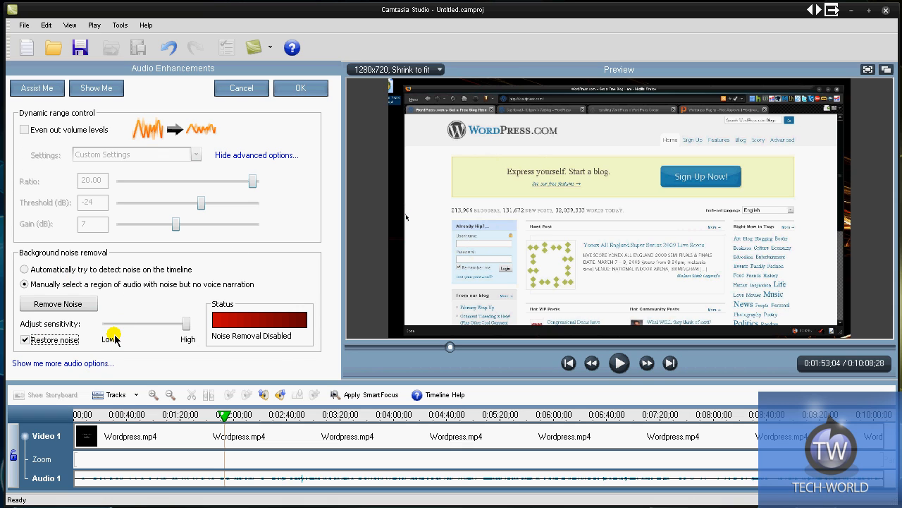
pyautogui.click(25, 338)
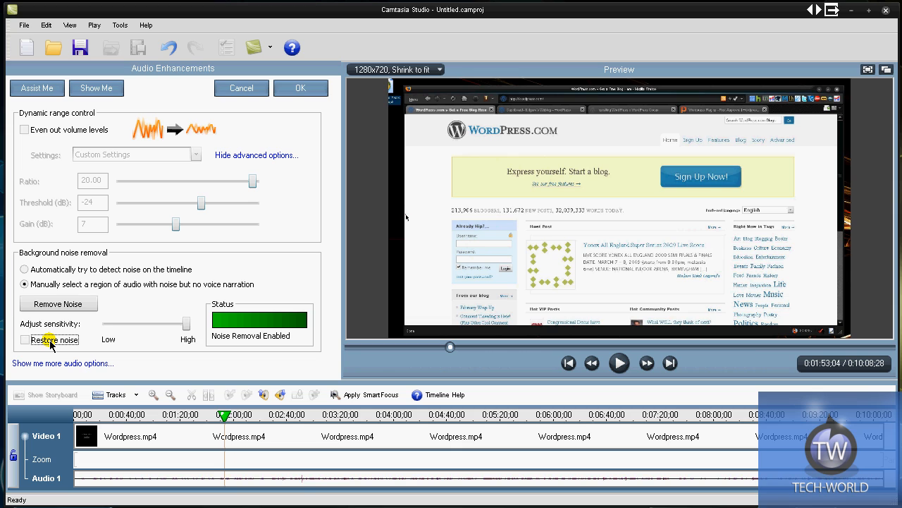
pyautogui.click(25, 340)
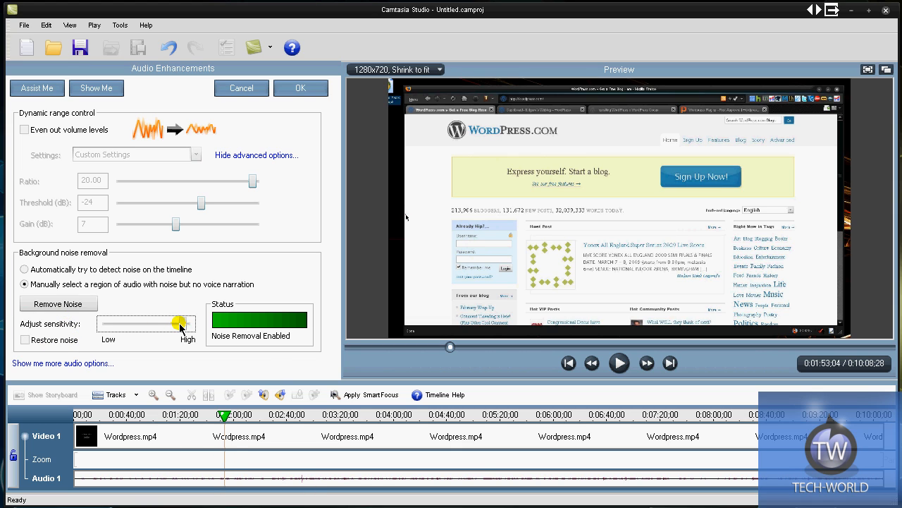
pyautogui.moveTo(181, 325); pyautogui.dragTo(116, 324)
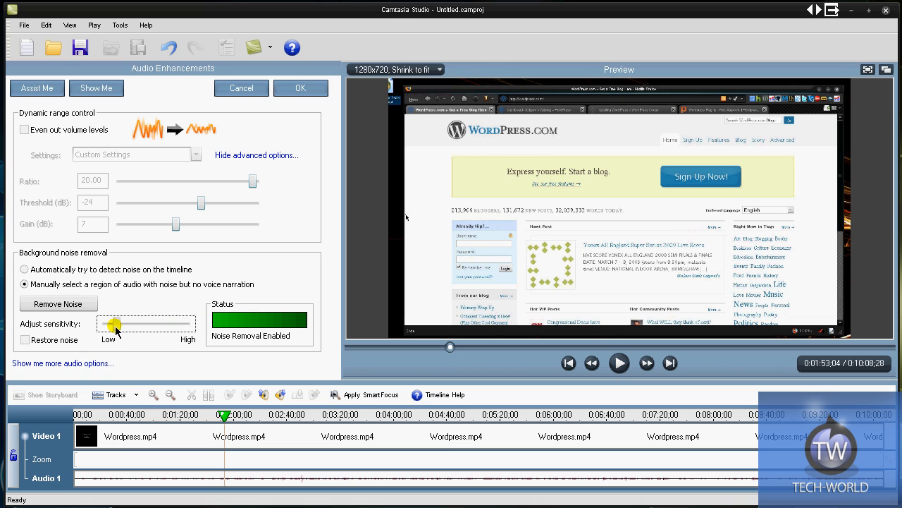
pyautogui.moveTo(116, 325); pyautogui.dragTo(147, 325)
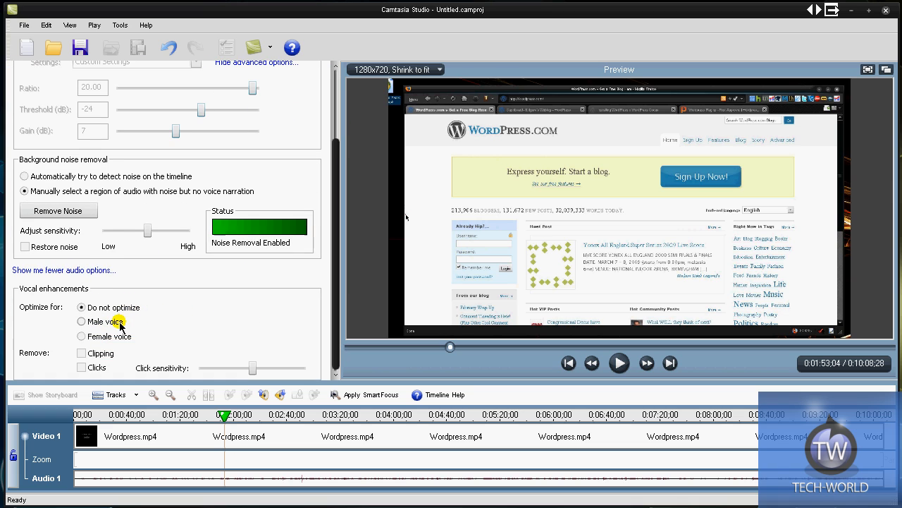
# - Optimize vocal enhancement for Male voice and toggle the Clipping option
pyautogui.click(82, 322)
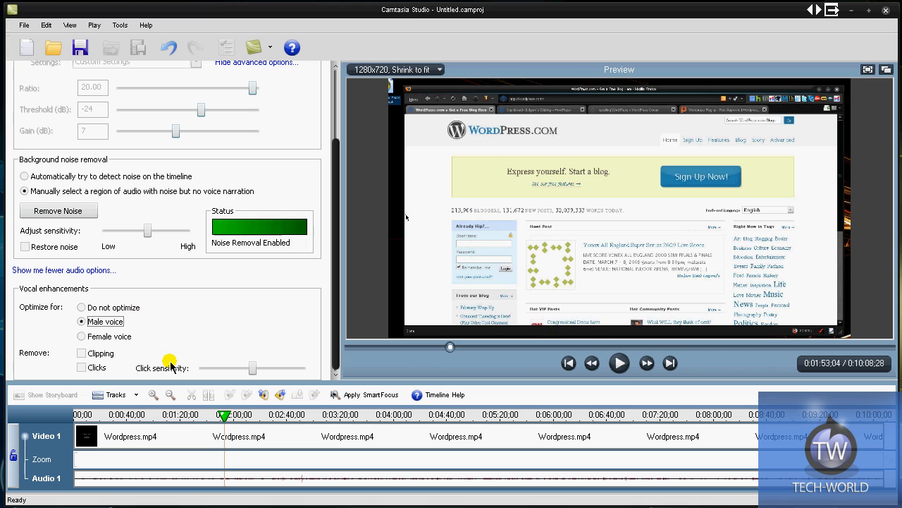
pyautogui.click(82, 352)
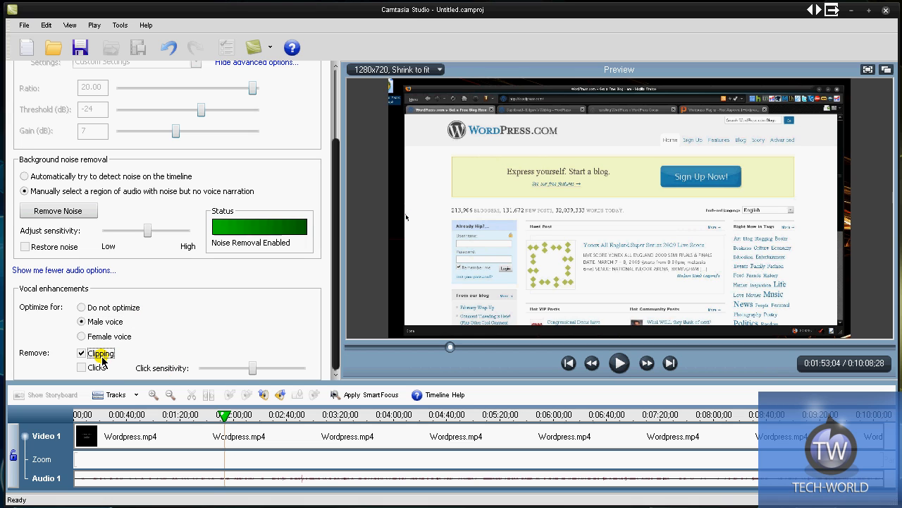
pyautogui.click(82, 353)
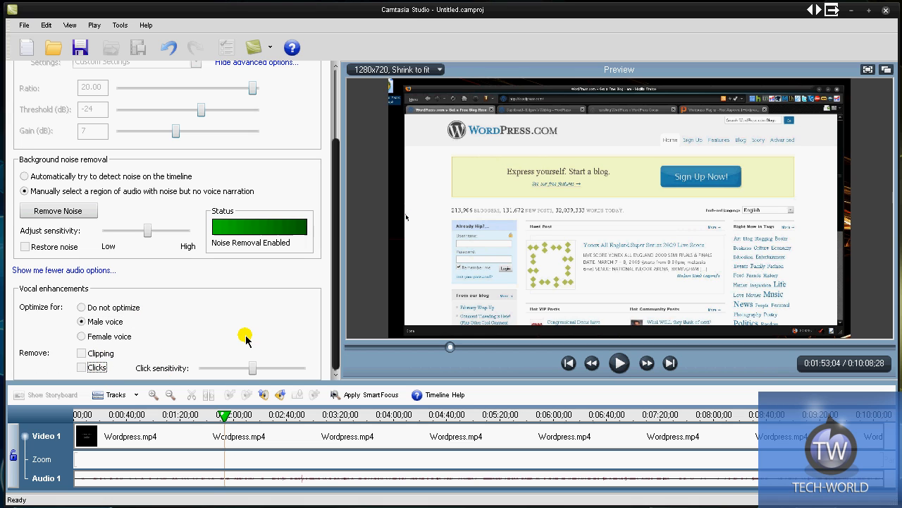
pyautogui.moveTo(239, 316)
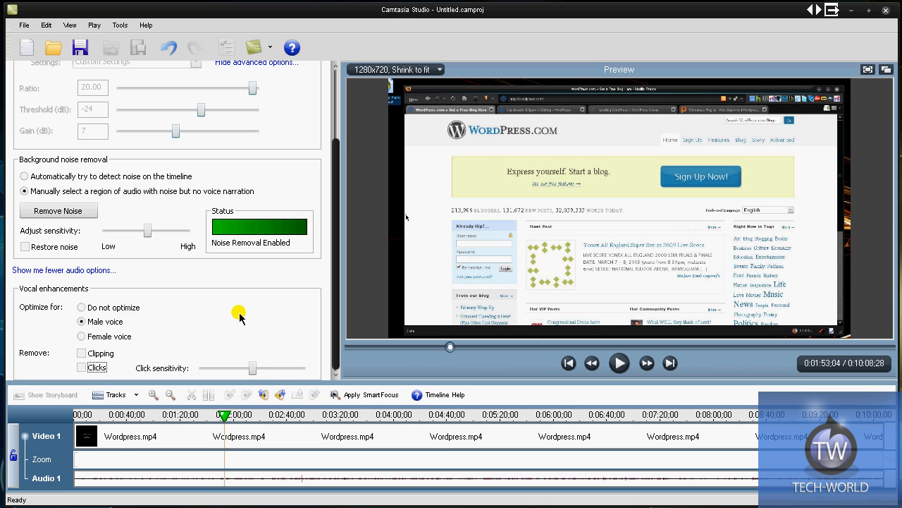
pyautogui.moveTo(240, 308)
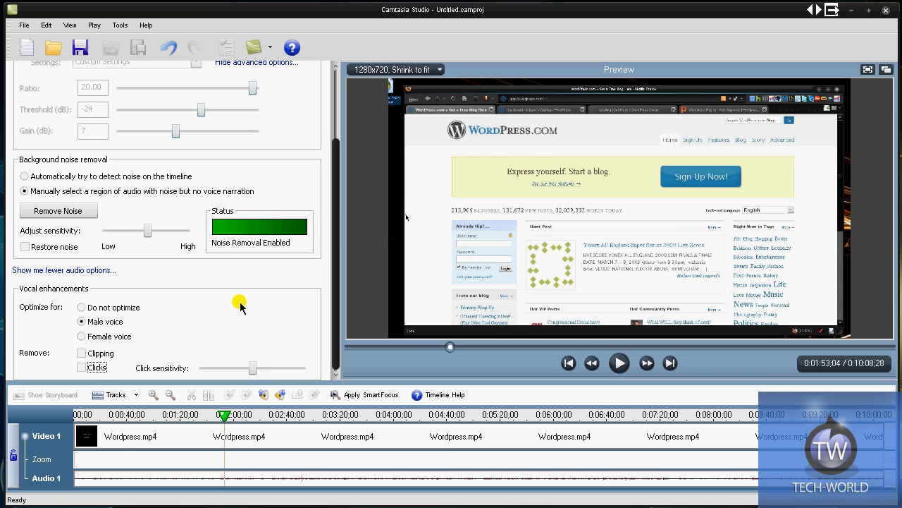
pyautogui.moveTo(206, 319)
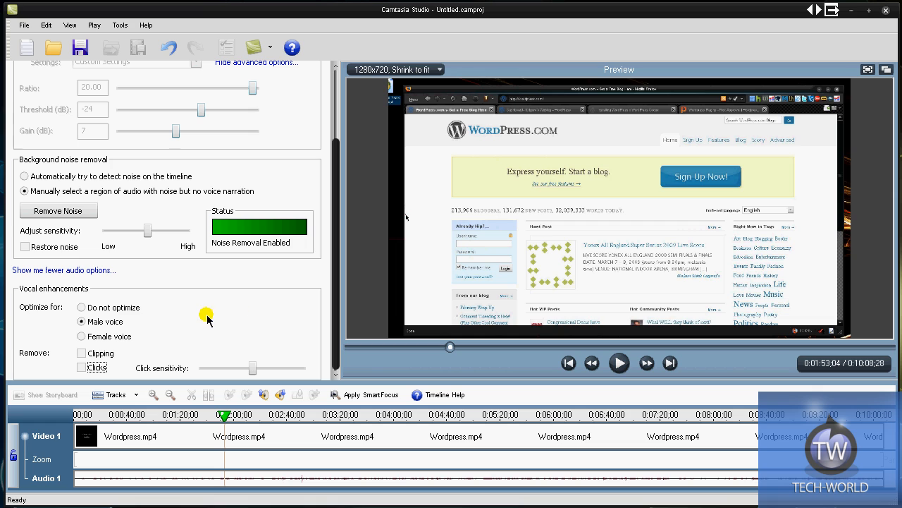
pyautogui.moveTo(146, 299)
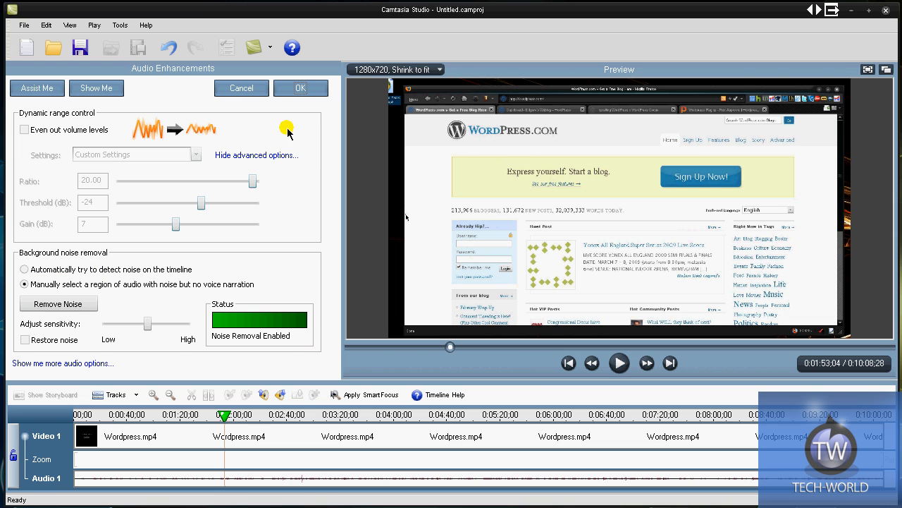
pyautogui.moveTo(423, 152)
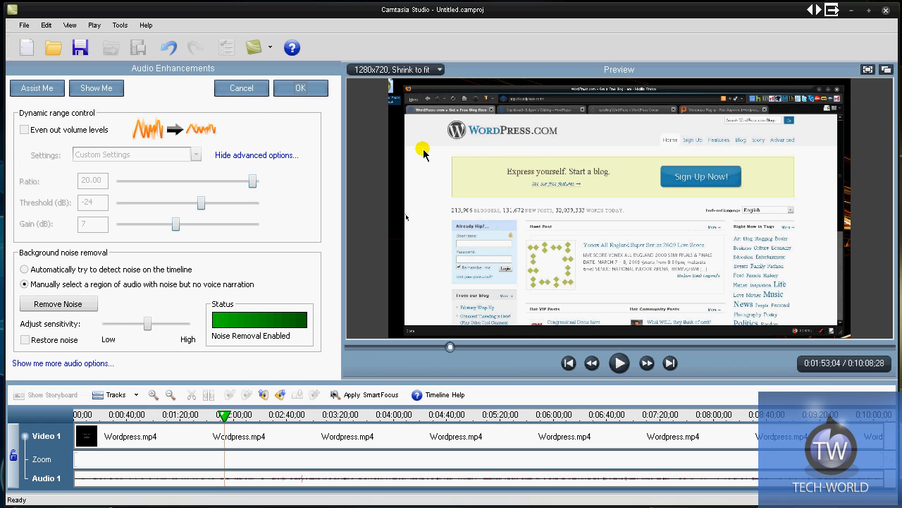
# - Confirm the Audio Enhancements with OK, returning to the task list
pyautogui.click(241, 88)
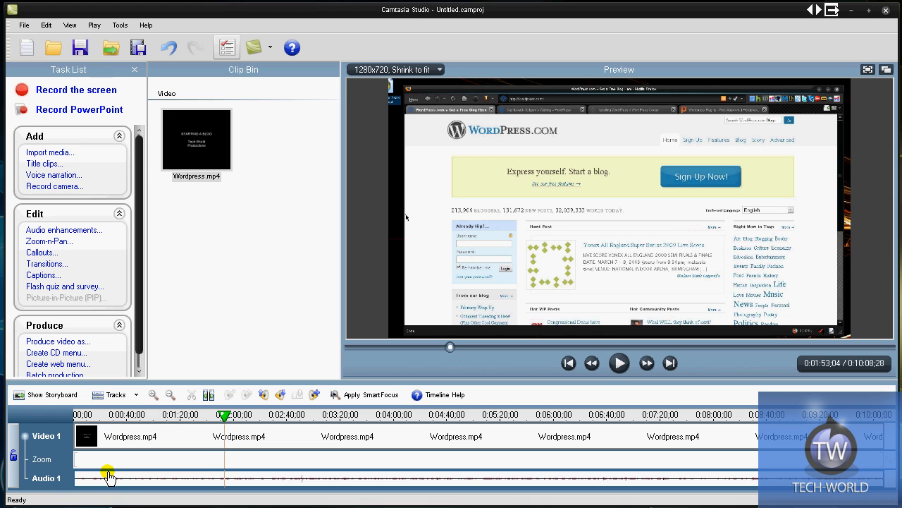
pyautogui.moveTo(107, 471); pyautogui.dragTo(74, 465)
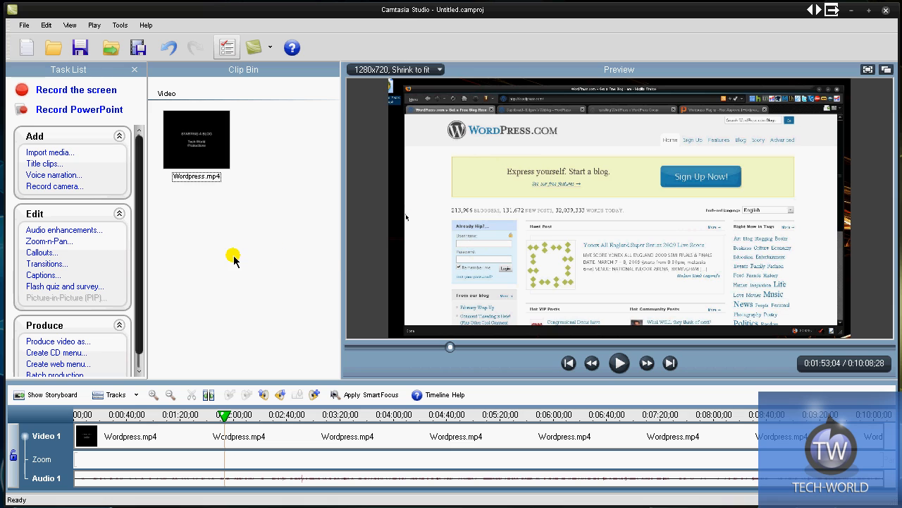
pyautogui.moveTo(643, 231)
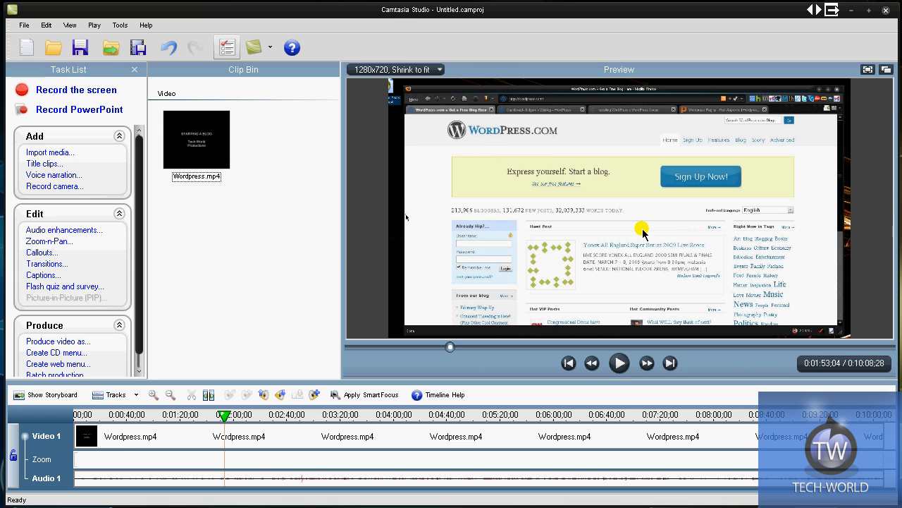
pyautogui.moveTo(181, 213)
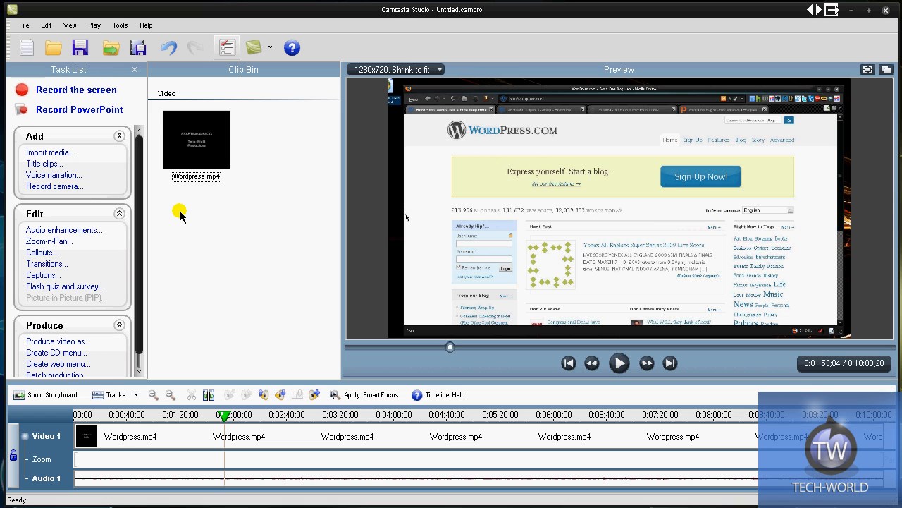